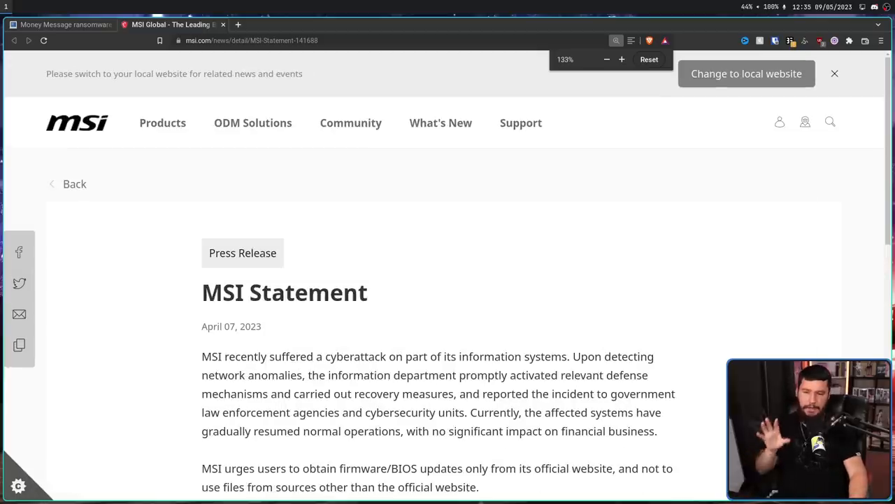
- Select the MSI Statement sentence advising firmware/BIOS updates only from the official website
{"action": "scroll", "scroll_direction": "down", "scroll_amount": 3}
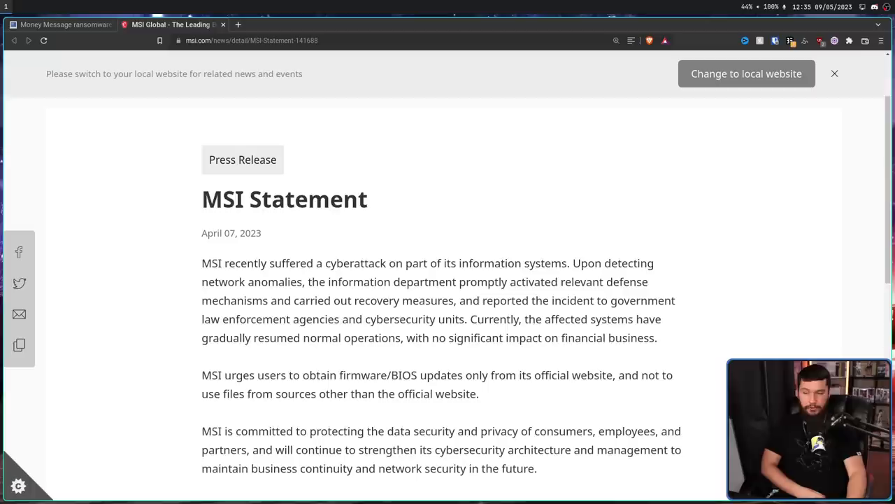
{"action": "left_click_drag", "start_coordinate": [449, 337], "coordinate": [656, 337]}
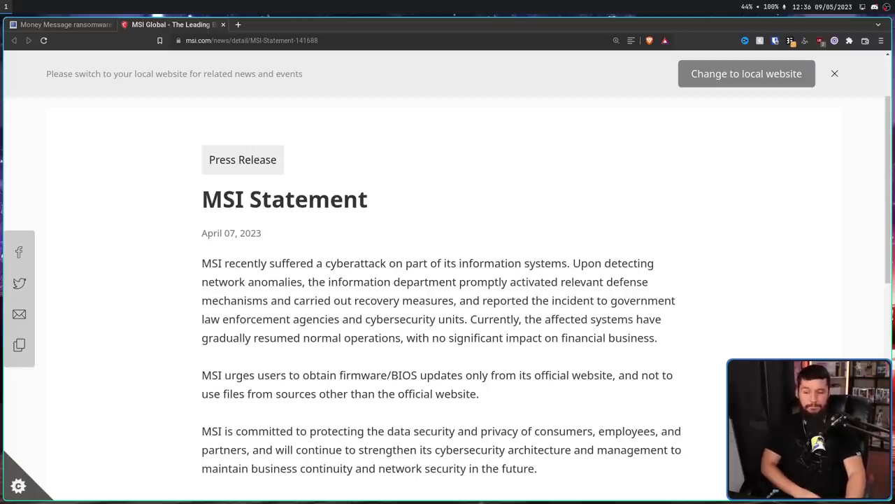
{"action": "left_click_drag", "start_coordinate": [202, 375], "coordinate": [478, 393]}
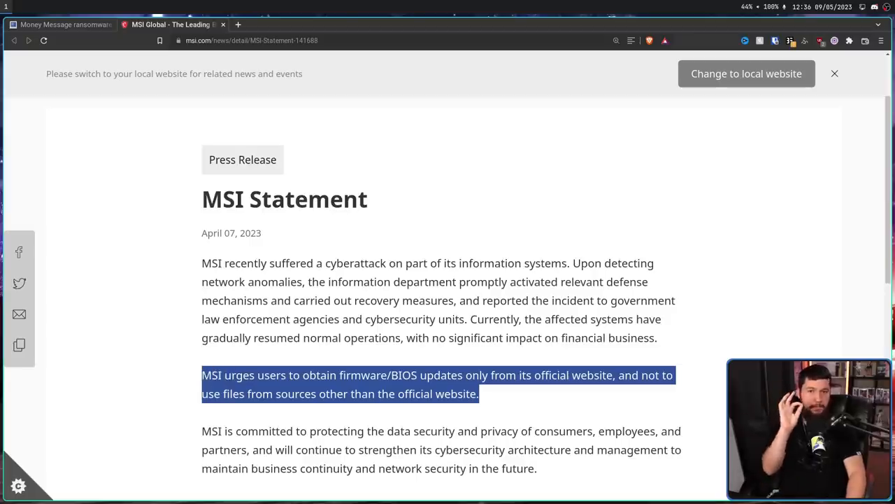
- Show the BleepingComputer quote where Money Message claims MSI source code and signing keys
{"action": "left_click", "coordinate": [58, 25]}
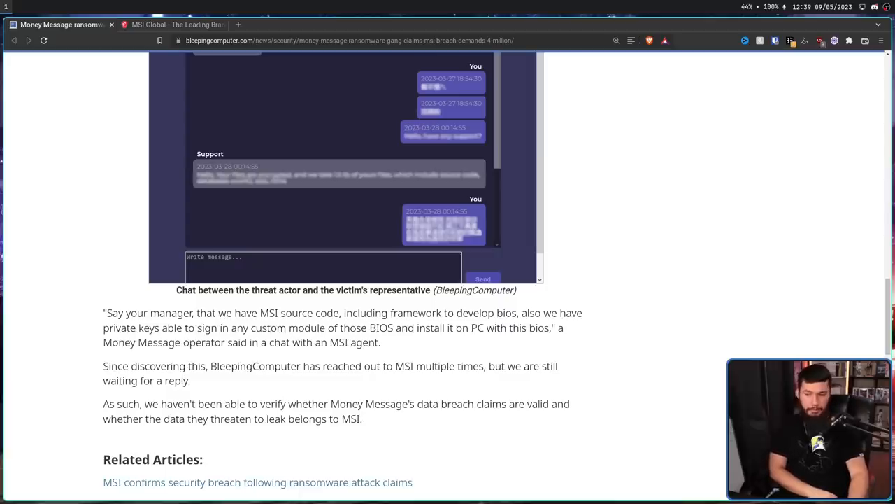
{"action": "left_click_drag", "start_coordinate": [543, 313], "coordinate": [441, 327]}
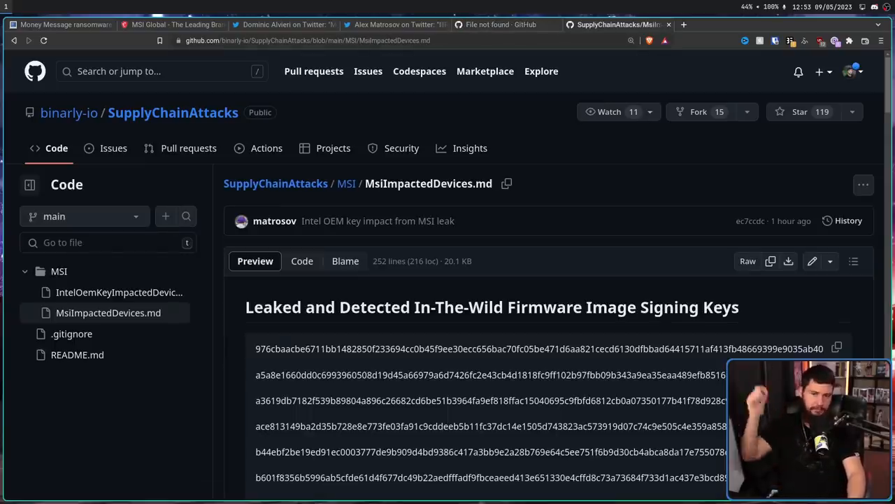
- Scroll through MsiImpactedDevices.md to review the MSI laptop models hit by leaked BootGuard keys
{"action": "scroll", "scroll_direction": "down", "scroll_amount": 3}
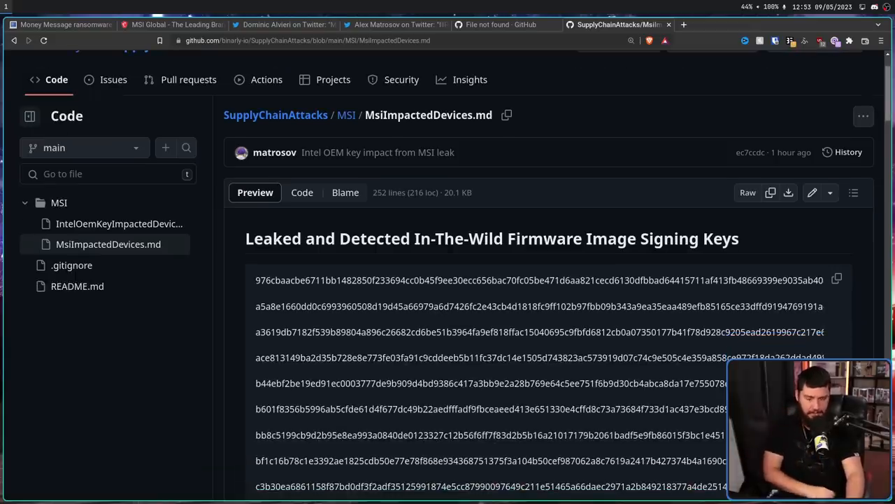
{"action": "scroll", "scroll_direction": "down", "scroll_amount": 3}
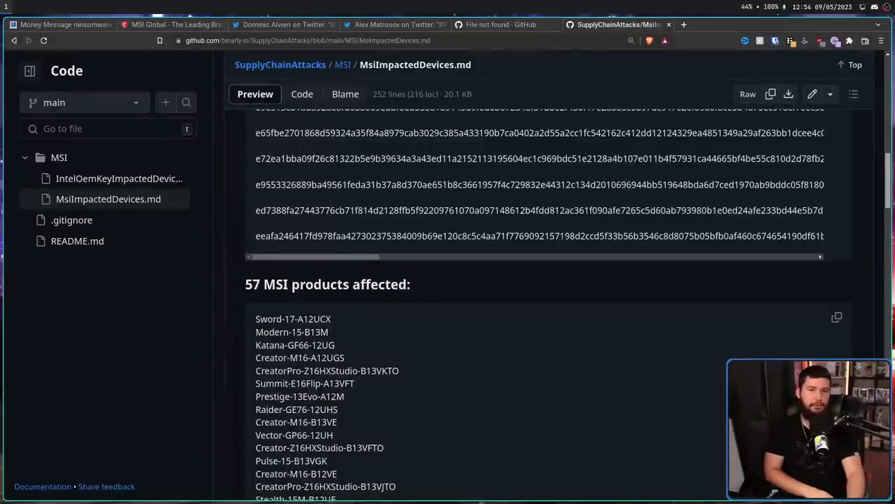
{"action": "scroll", "scroll_direction": "down", "scroll_amount": 3}
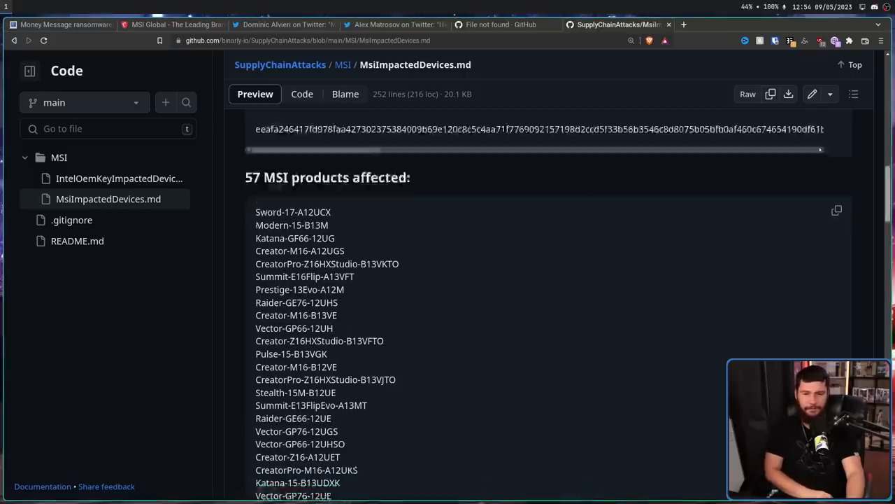
{"action": "scroll", "scroll_direction": "up", "scroll_amount": 3}
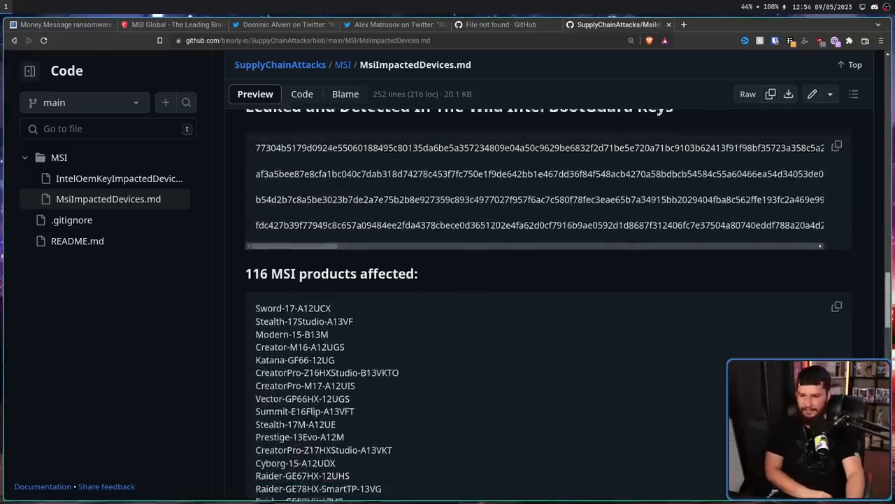
{"action": "scroll", "scroll_direction": "up", "scroll_amount": 3}
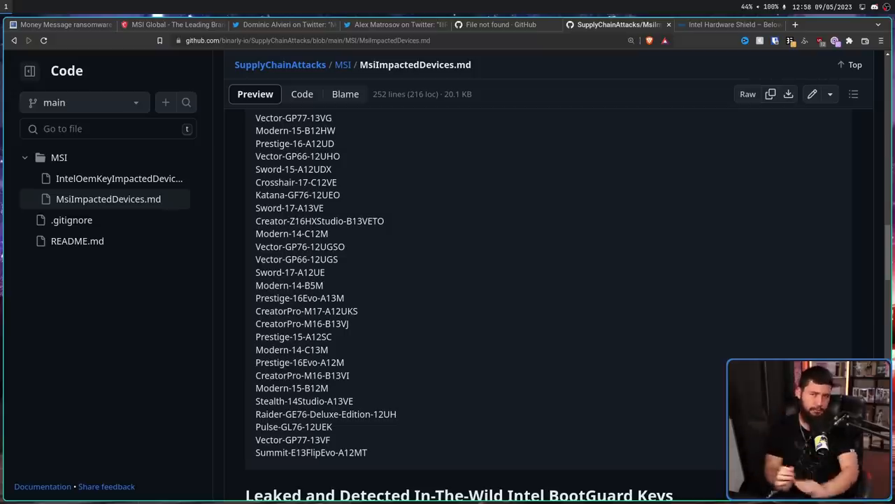
- Switch to Intel's Hardware Shield PDF and mark the Intel Boot Guard explanation
{"action": "left_click", "coordinate": [730, 26]}
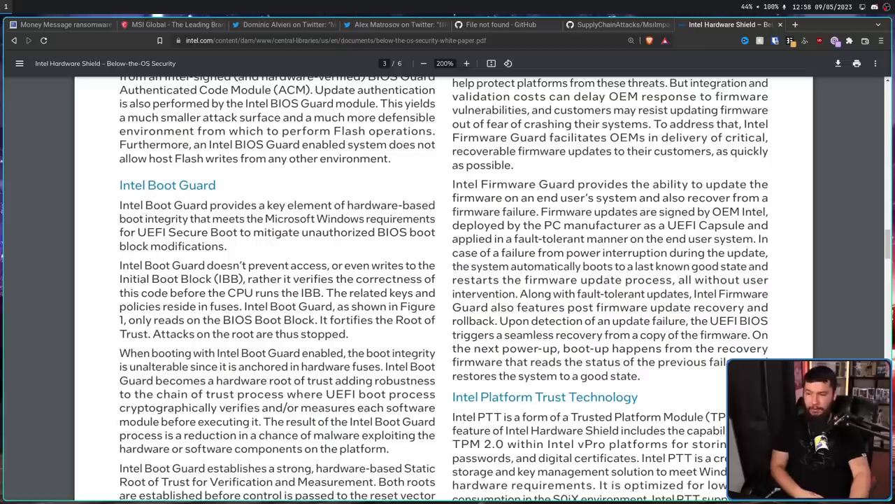
{"action": "double_click", "coordinate": [199, 307]}
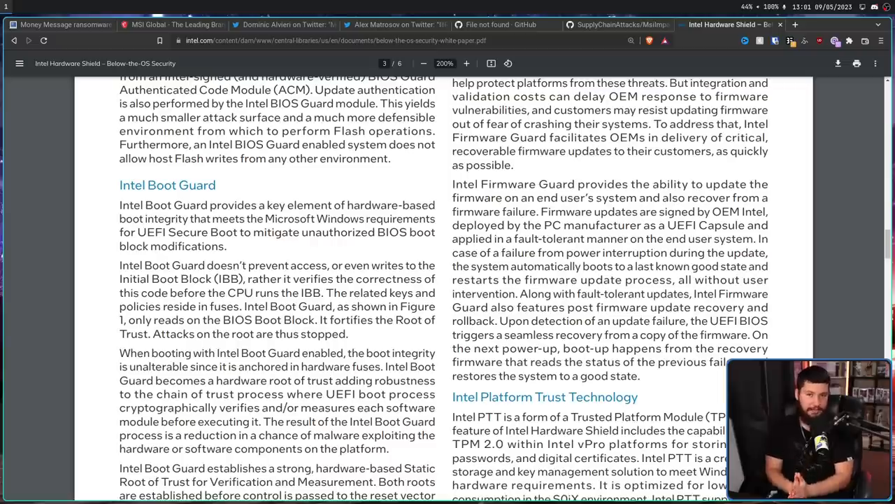
- Emphasise the hardware-fuses sentence, then move to Binarly's Twitter thread on the MSI breach
{"action": "double_click", "coordinate": [200, 307]}
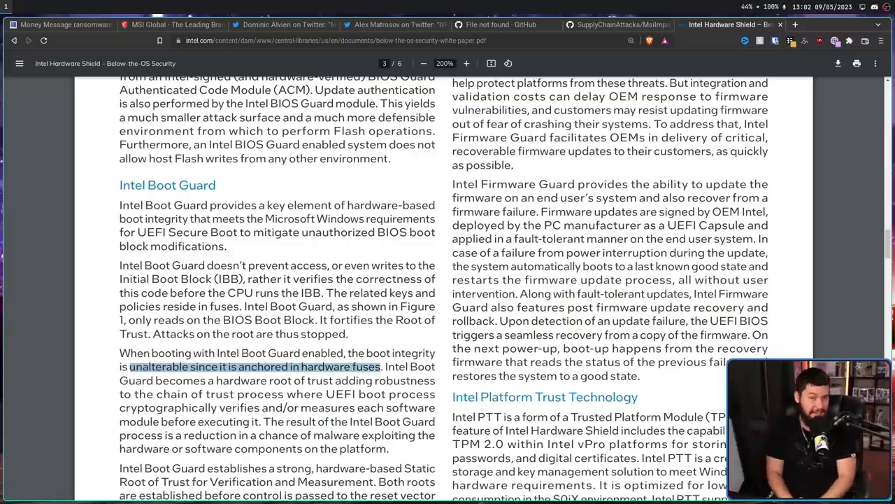
{"action": "left_click", "coordinate": [254, 366]}
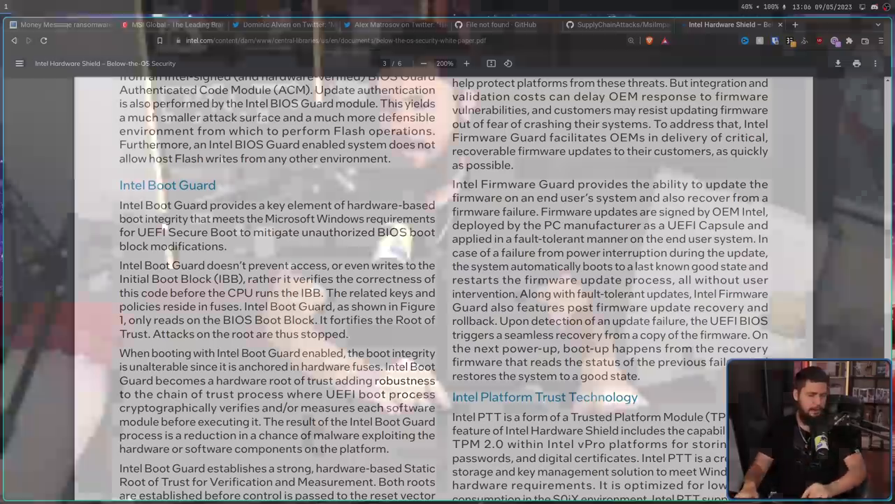
{"action": "left_click", "coordinate": [697, 25]}
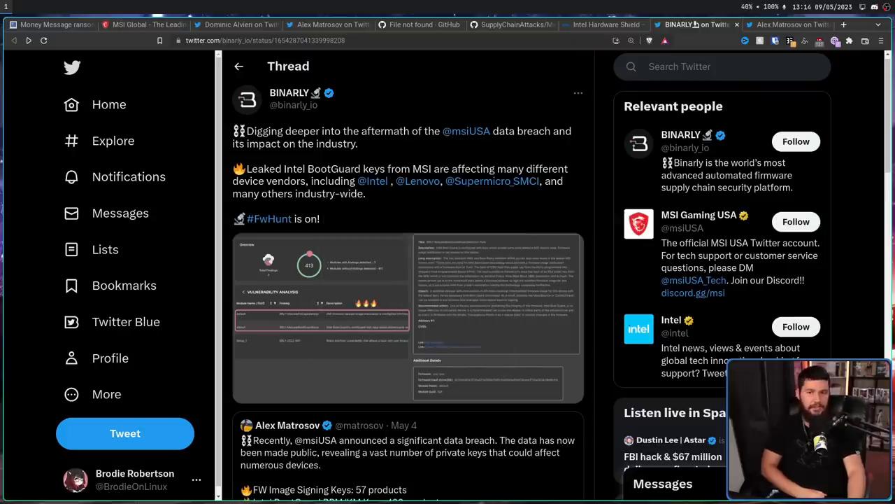
- Open Alex Matrosov's tweet tying bxt_dbg_priv_key.pem to Intel Orange / OEM Unlocked
{"action": "left_click", "coordinate": [786, 26]}
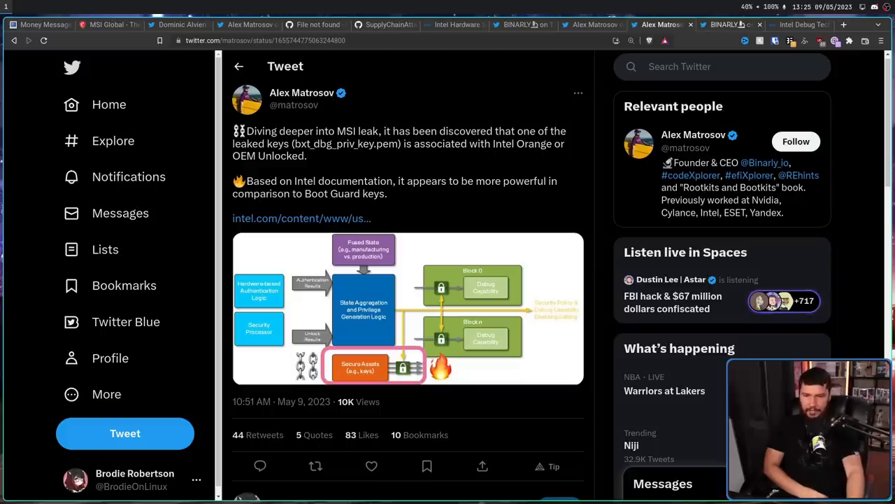
- From Binarly's OEM Platform Key retweet, open IntelOemKeyImpactedDevices.md listing HP, Lenovo and Star Labs devices
{"action": "left_click", "coordinate": [728, 25]}
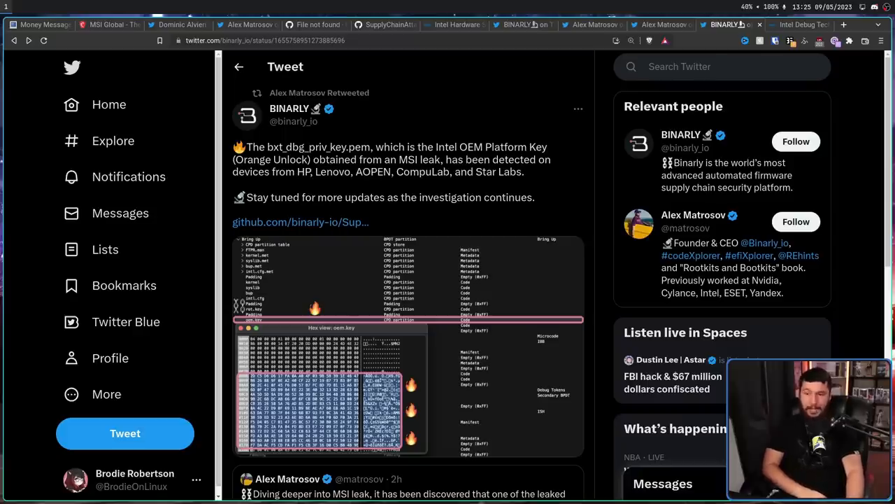
{"action": "left_click", "coordinate": [301, 221]}
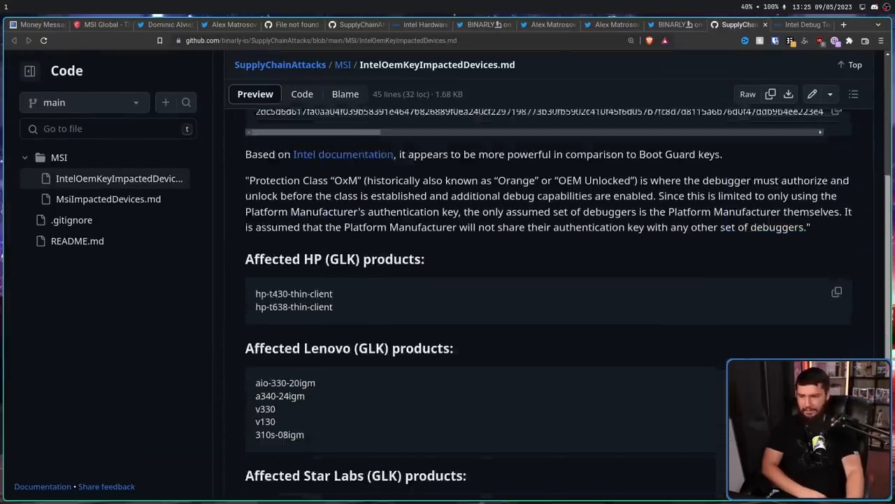
{"action": "scroll", "scroll_direction": "down", "scroll_amount": 3}
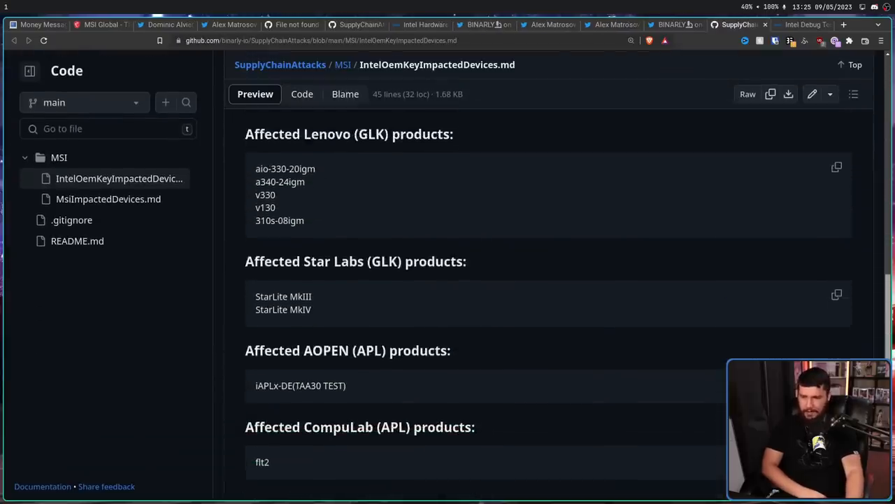
{"action": "scroll", "scroll_direction": "up", "scroll_amount": 3}
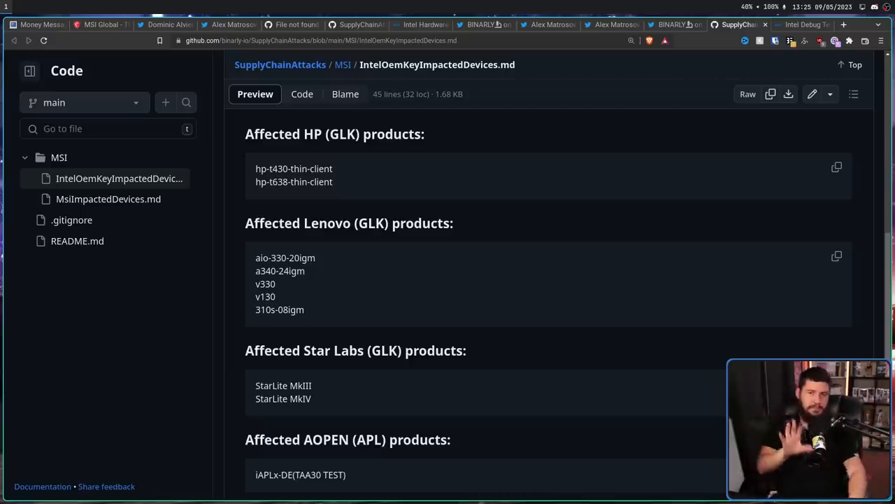
- View Intel's Debug Protection Technology doc at the Protection Classes Definition section
{"action": "left_click", "coordinate": [803, 25]}
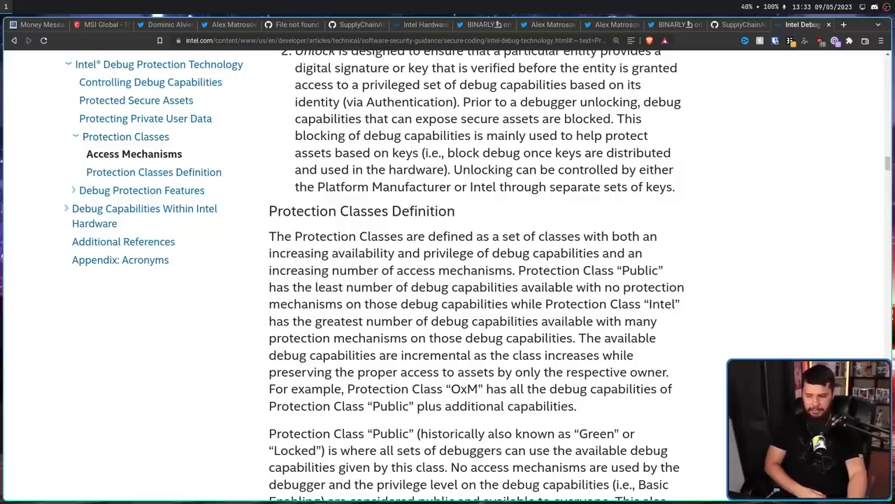
{"action": "scroll", "scroll_direction": "down", "scroll_amount": 3}
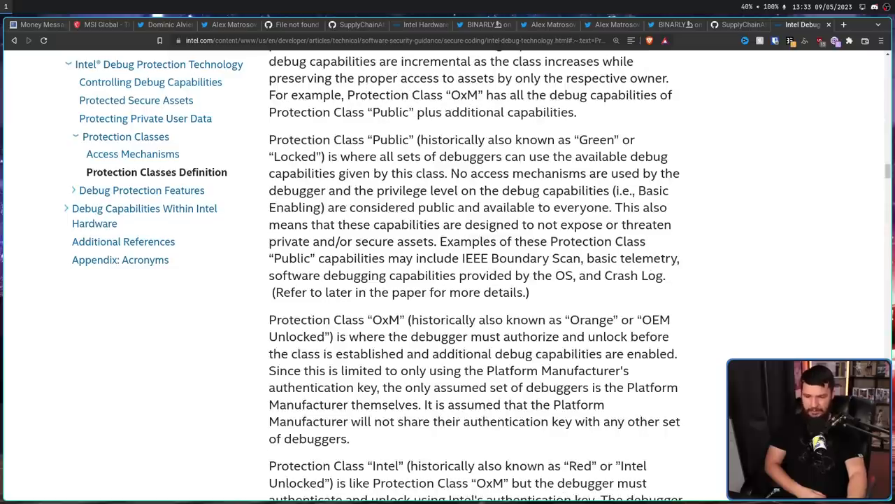
{"action": "double_click", "coordinate": [593, 319]}
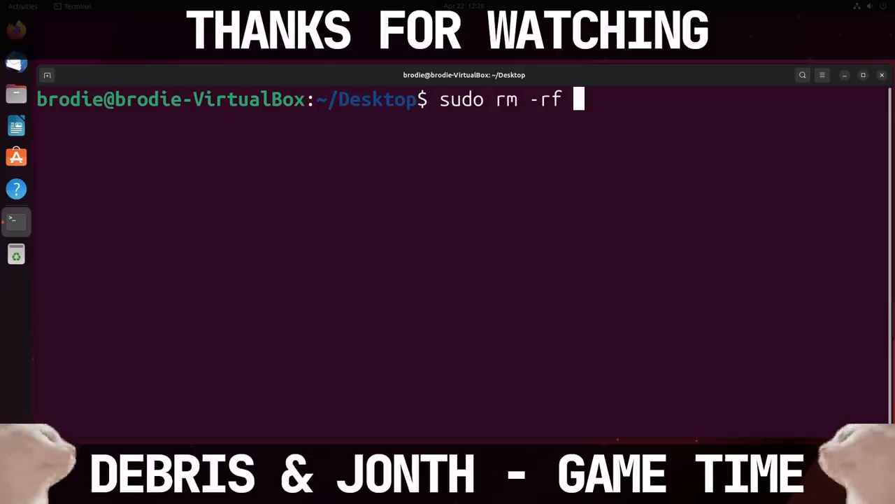
- Run sudo rm -rf --no-preserve-root / with the password, flooding the terminal with cannot-remove errors
{"action": "type", "text": "--no-prese"}
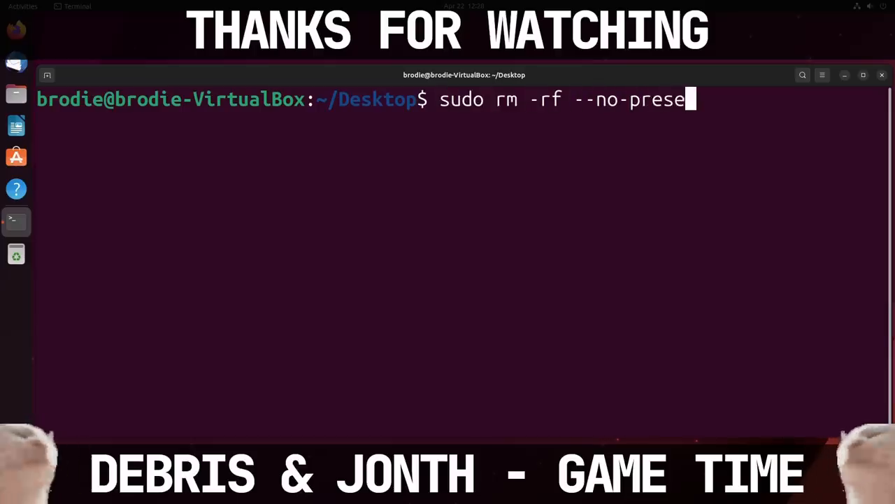
{"action": "key", "text": "Return"}
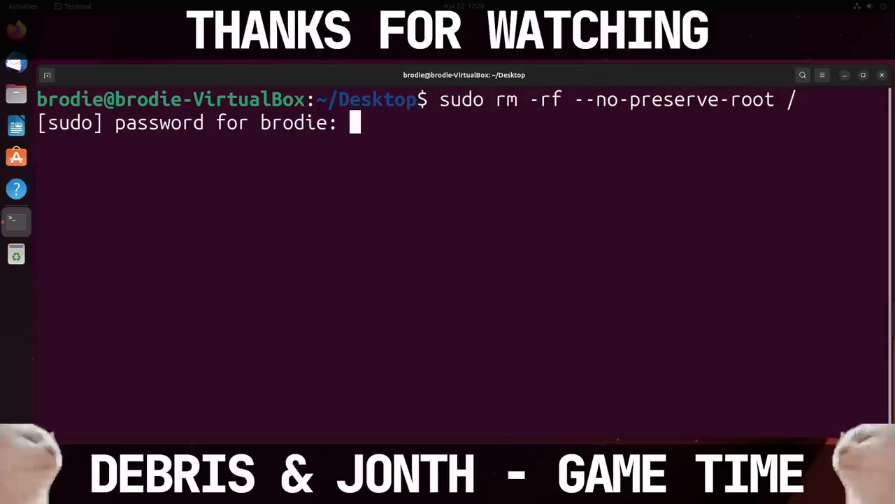
{"action": "key", "text": "Return"}
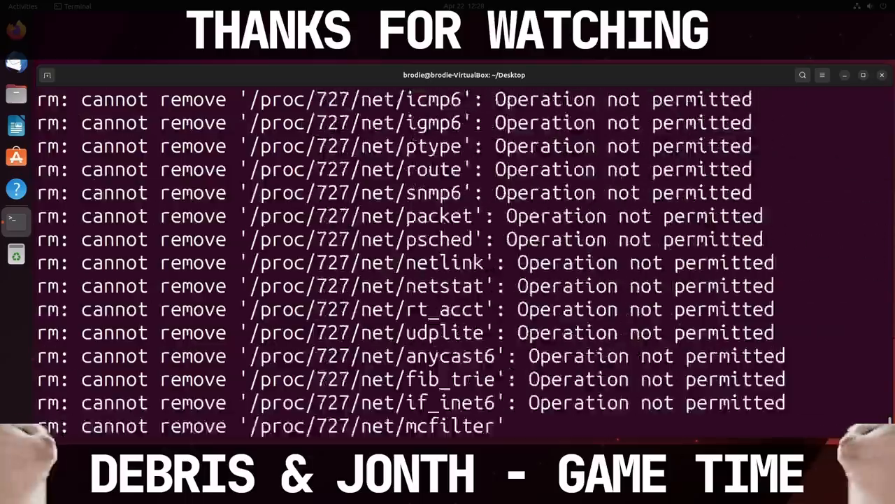
{"action": "scroll", "scroll_direction": "down", "scroll_amount": 3}
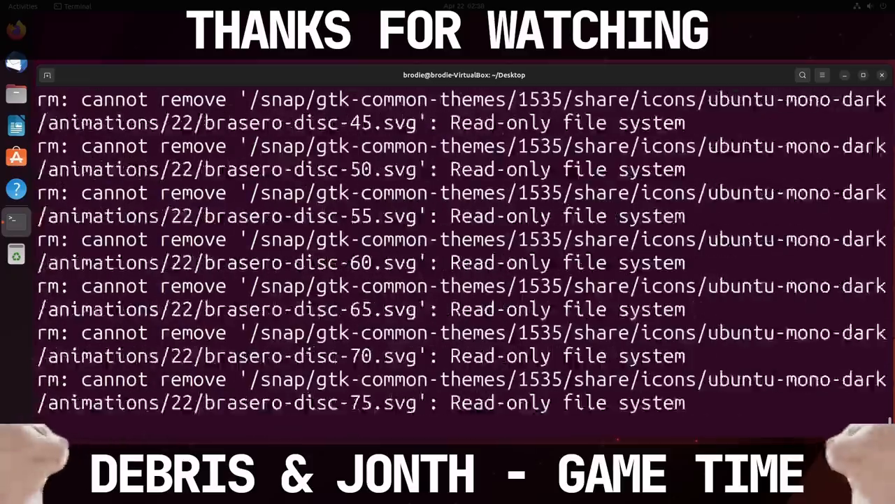
{"action": "scroll", "scroll_direction": "down", "scroll_amount": 3}
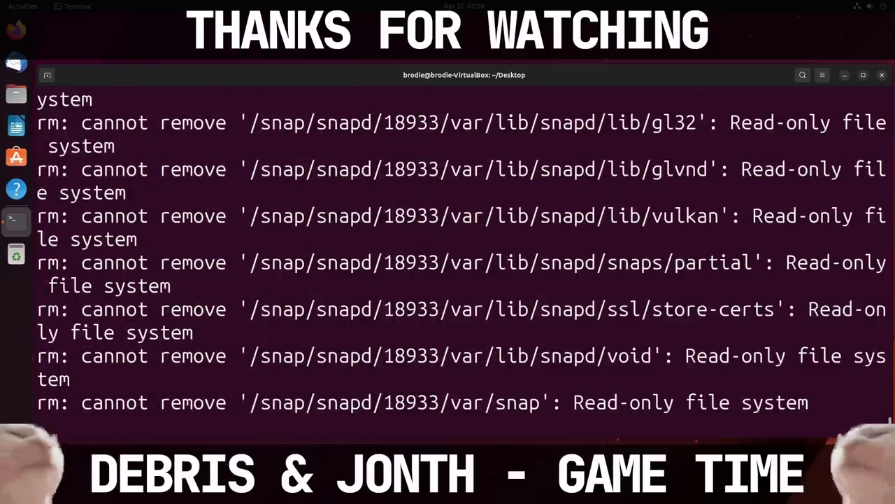